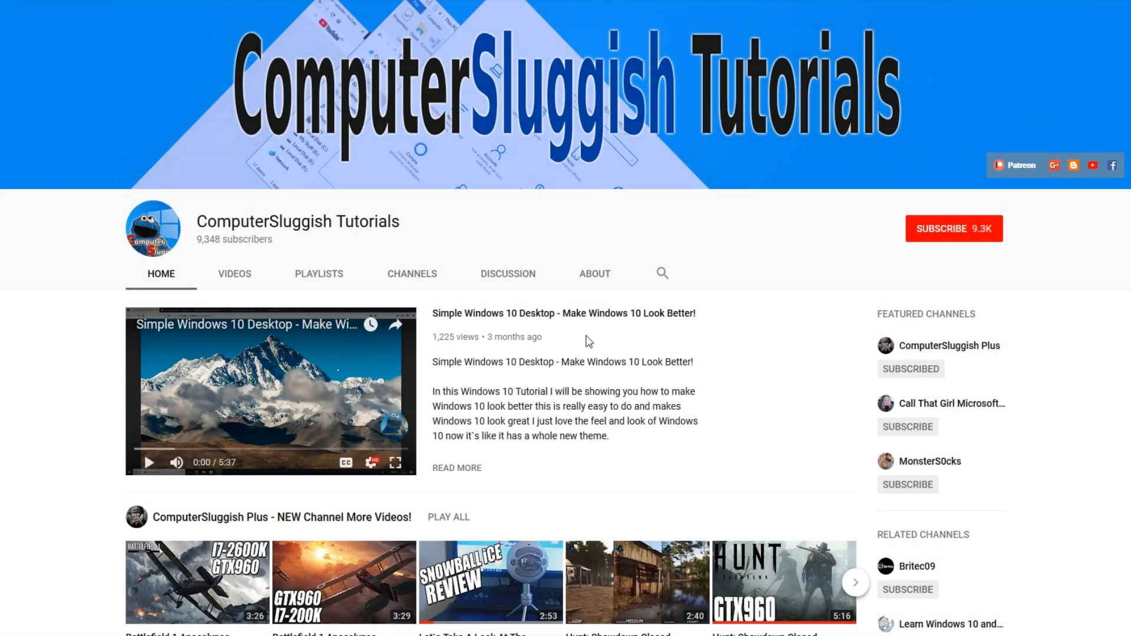
pyautogui.moveTo(672, 346)
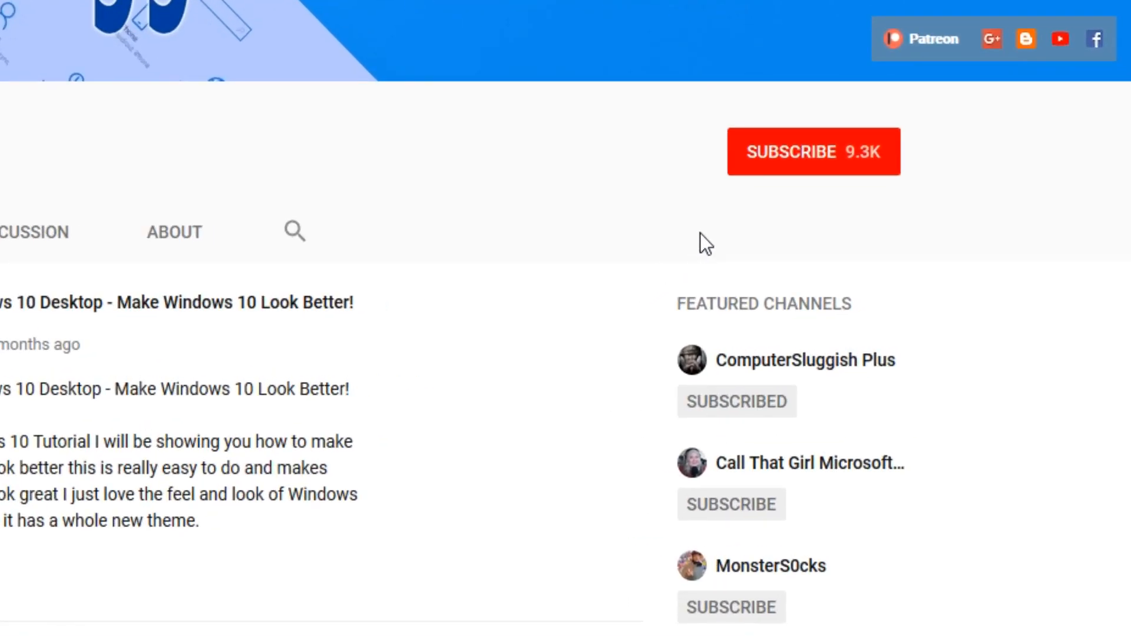
pyautogui.moveTo(803, 169)
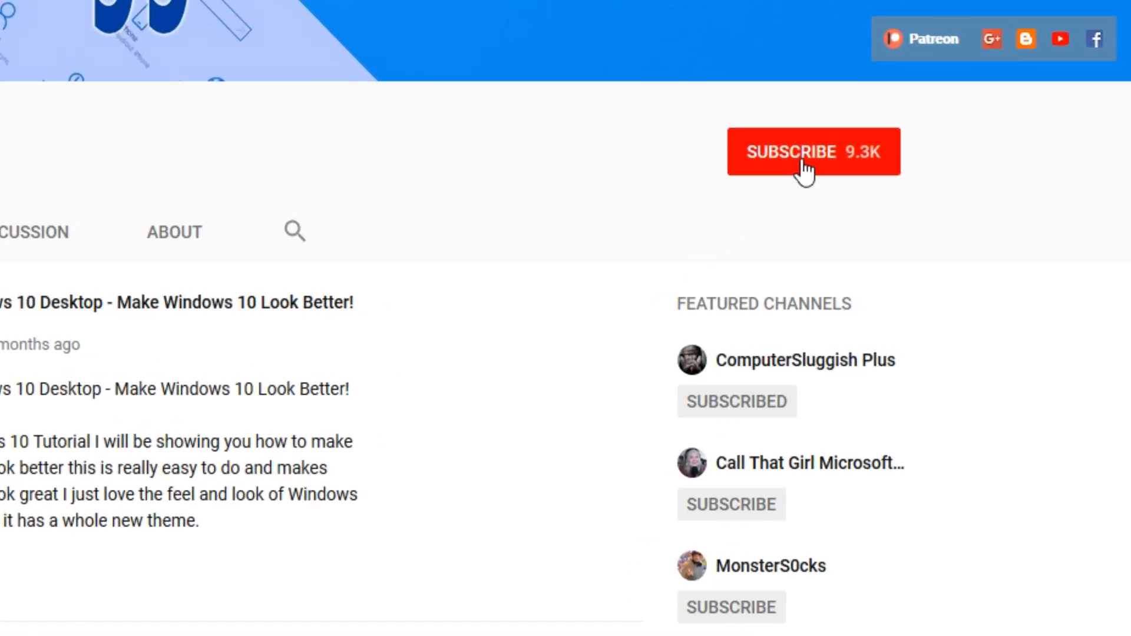
# Subscribe to the ComputerSluggish Tutorials channel from its page
pyautogui.click(813, 152)
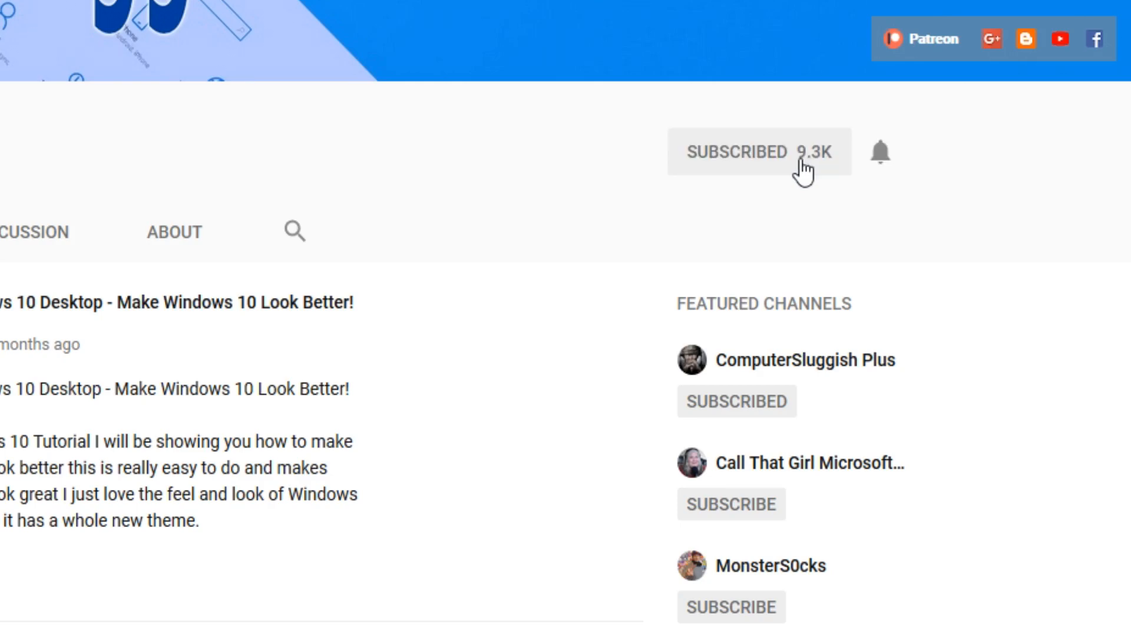
pyautogui.moveTo(880, 153)
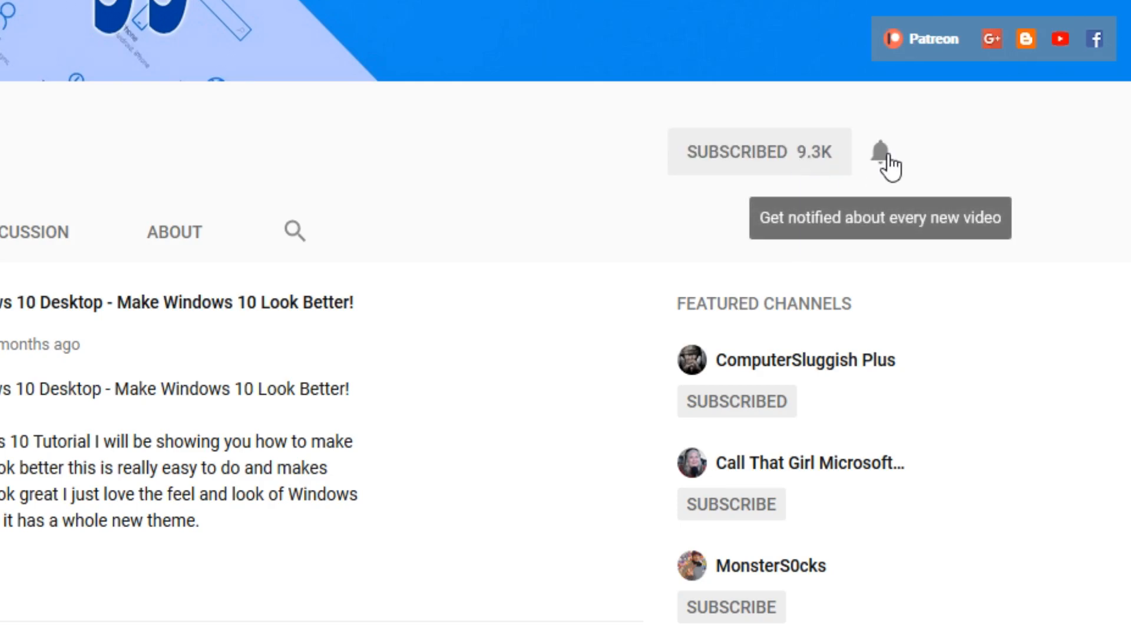
pyautogui.scroll(3)
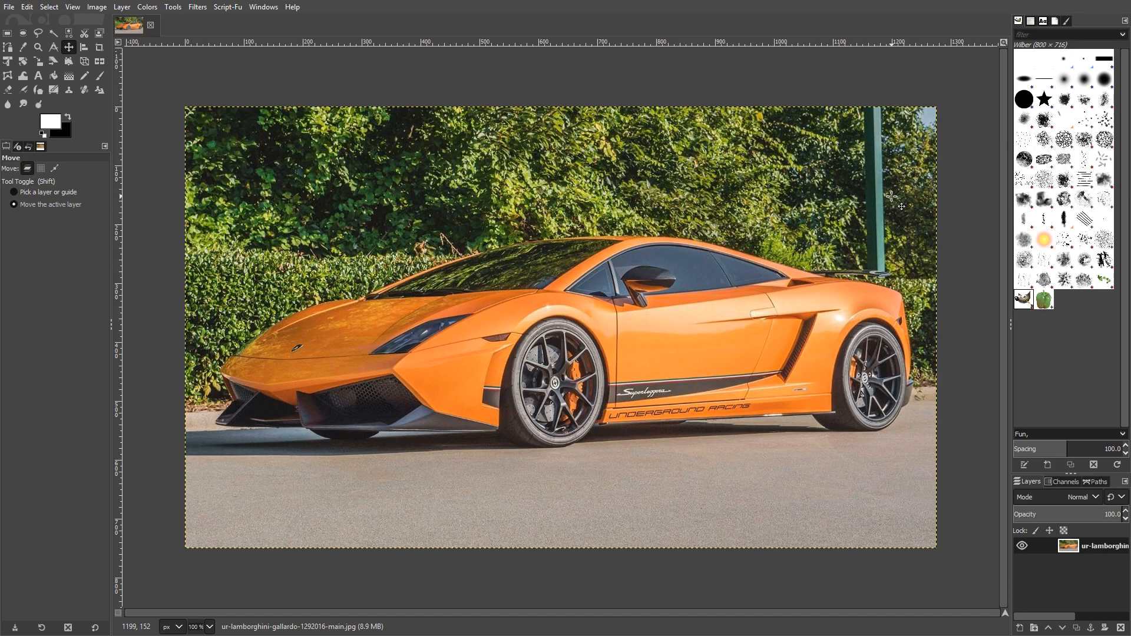
pyautogui.moveTo(332, 144)
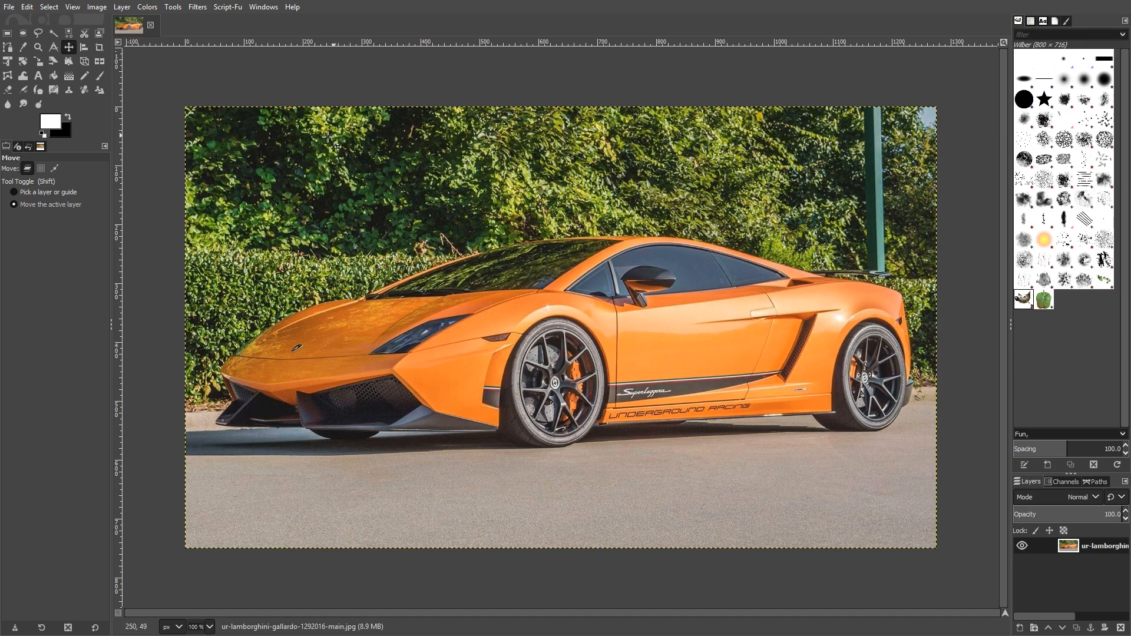
pyautogui.moveTo(719, 282)
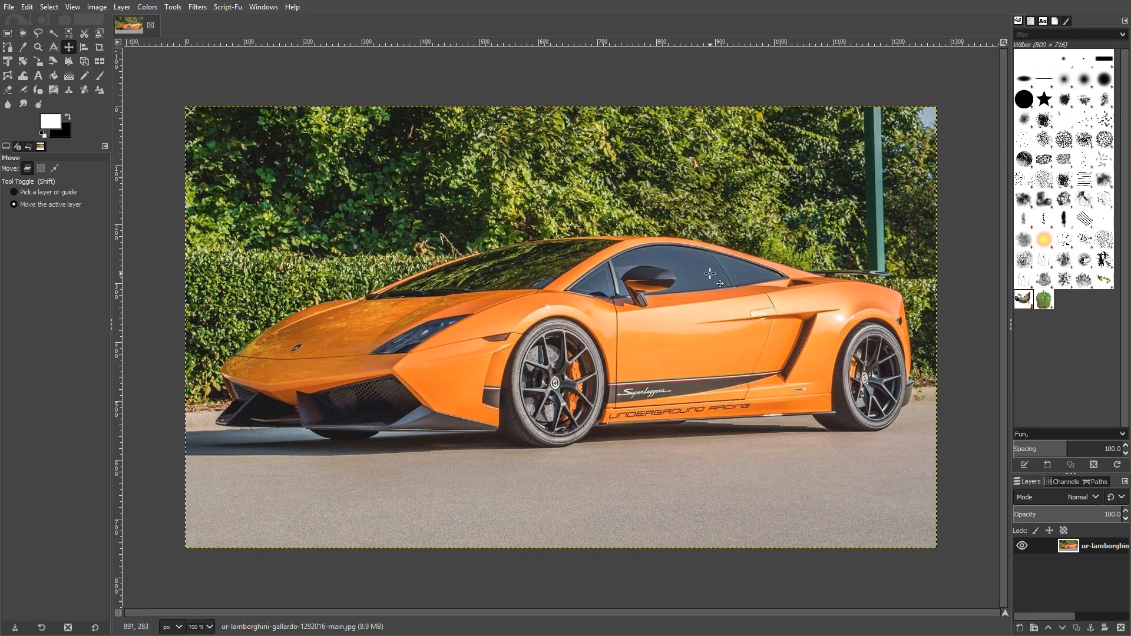
pyautogui.moveTo(789, 266)
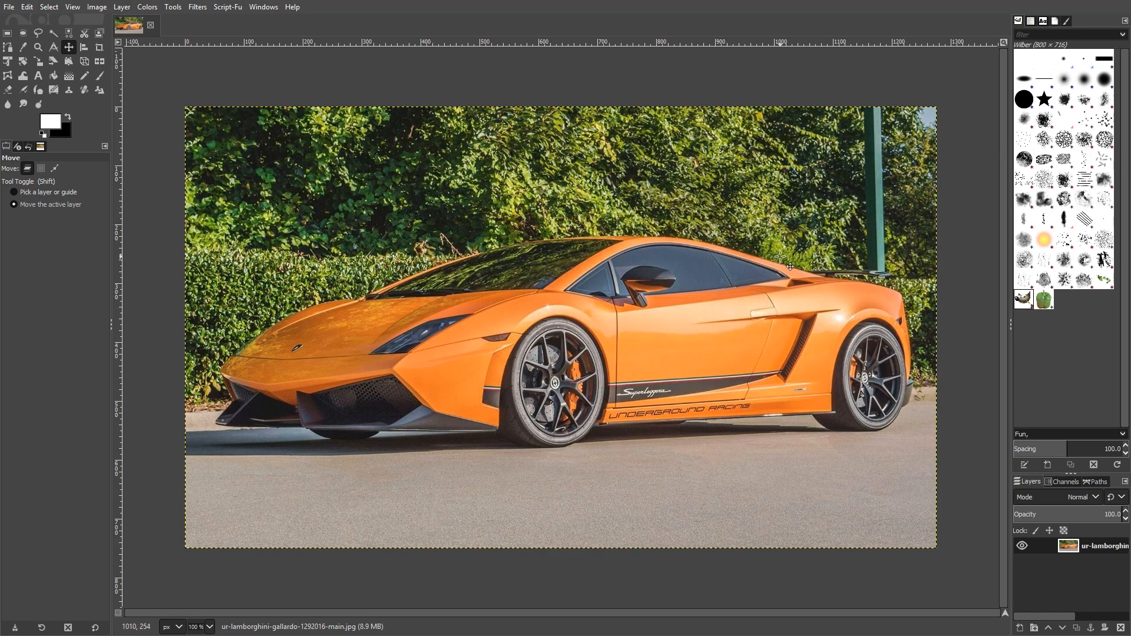
pyautogui.moveTo(269, 150)
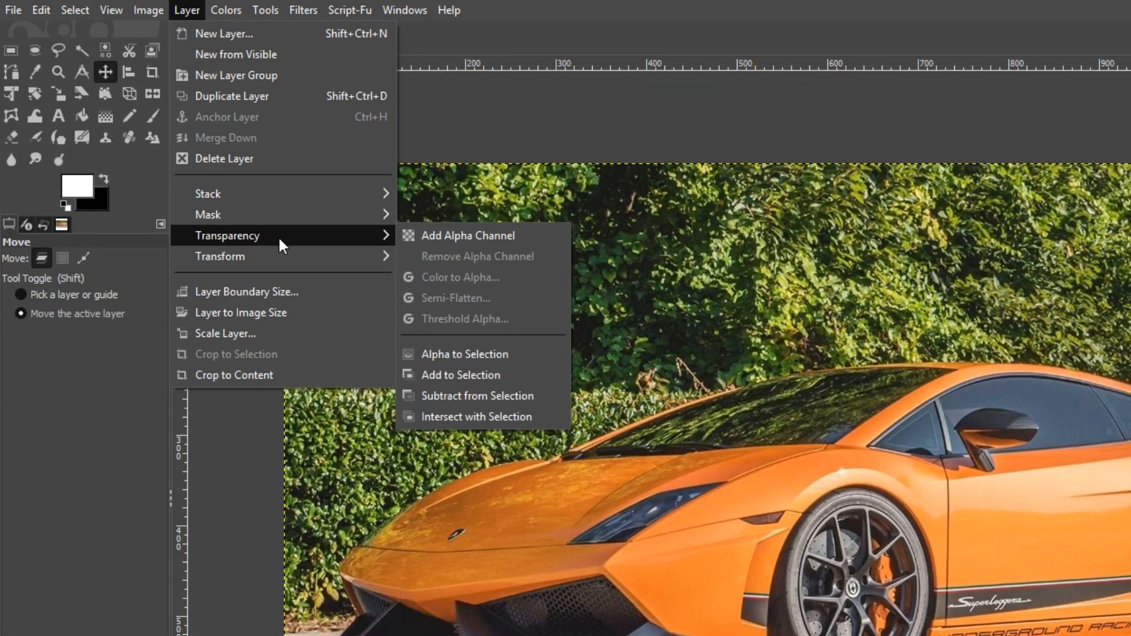
pyautogui.moveTo(534, 239)
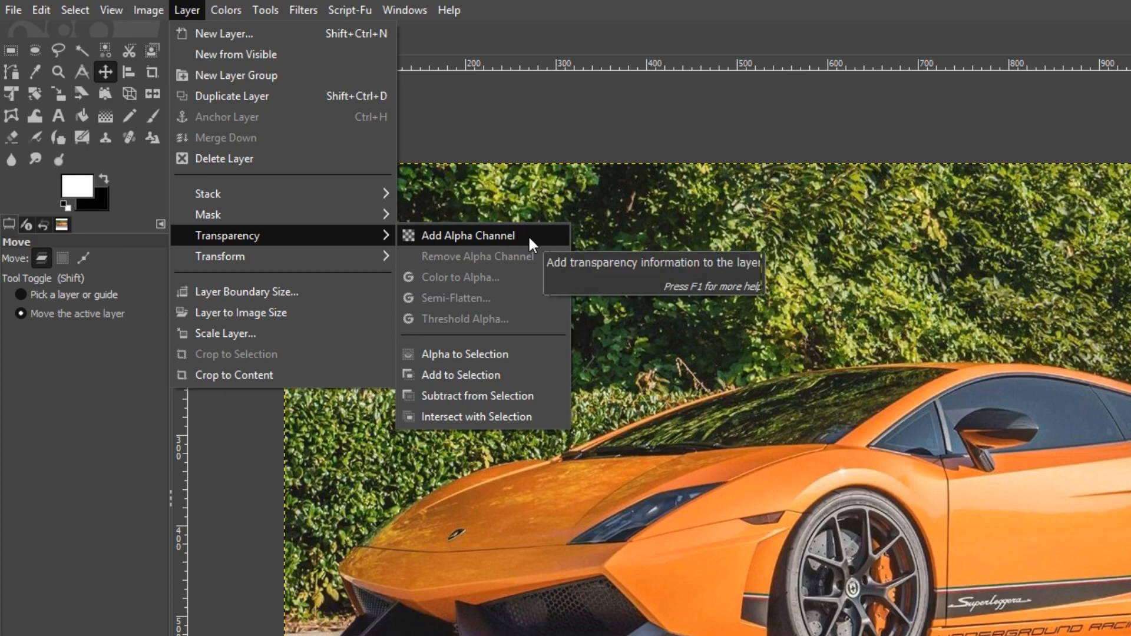
# Add an alpha channel to the Lamborghini photo layer via Layer > Transparency
pyautogui.click(468, 235)
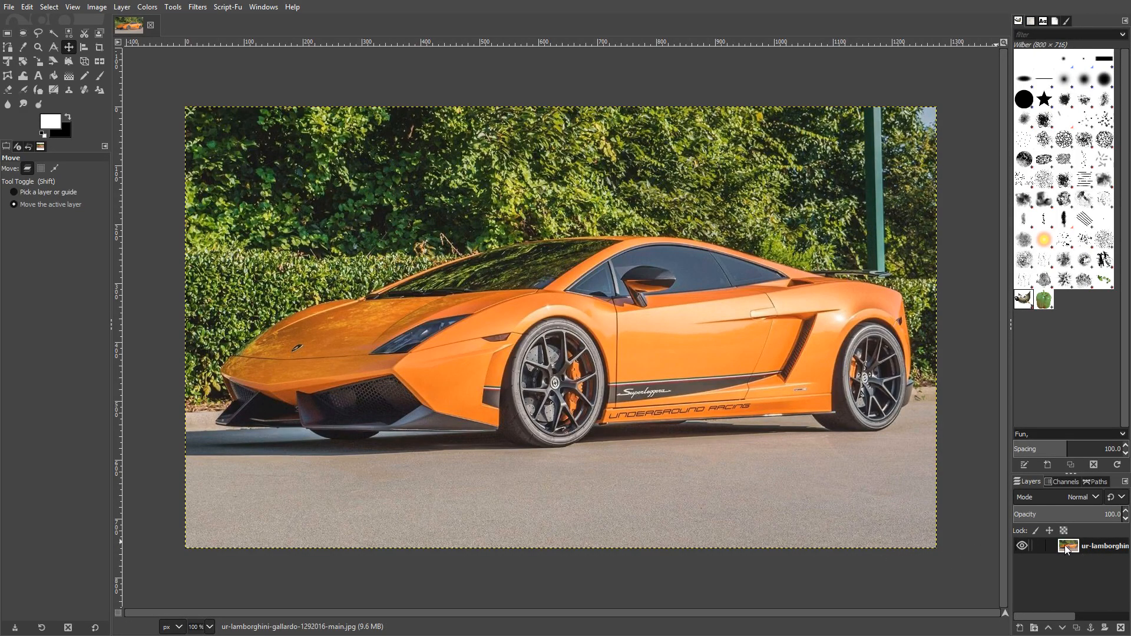
pyautogui.moveTo(1005, 539)
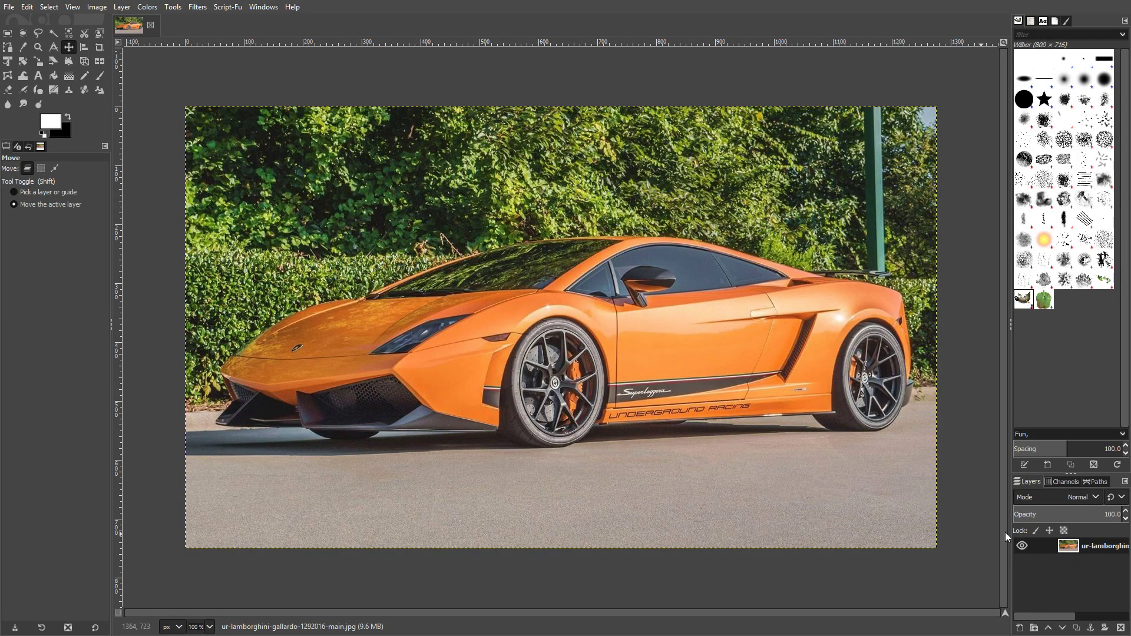
pyautogui.moveTo(745, 344)
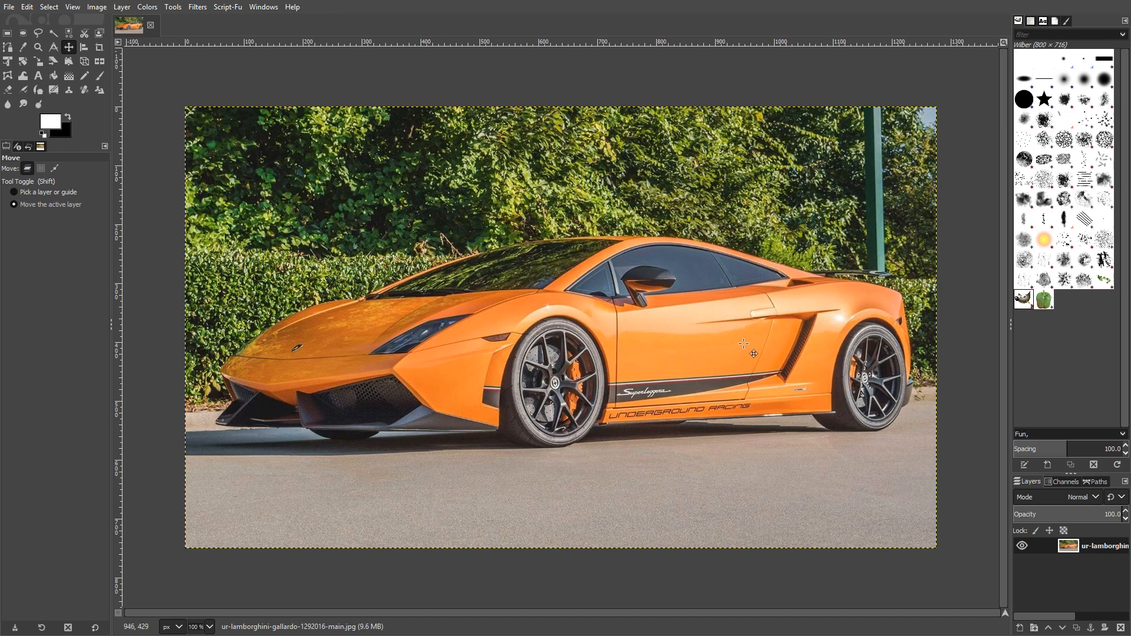
pyautogui.moveTo(385, 321)
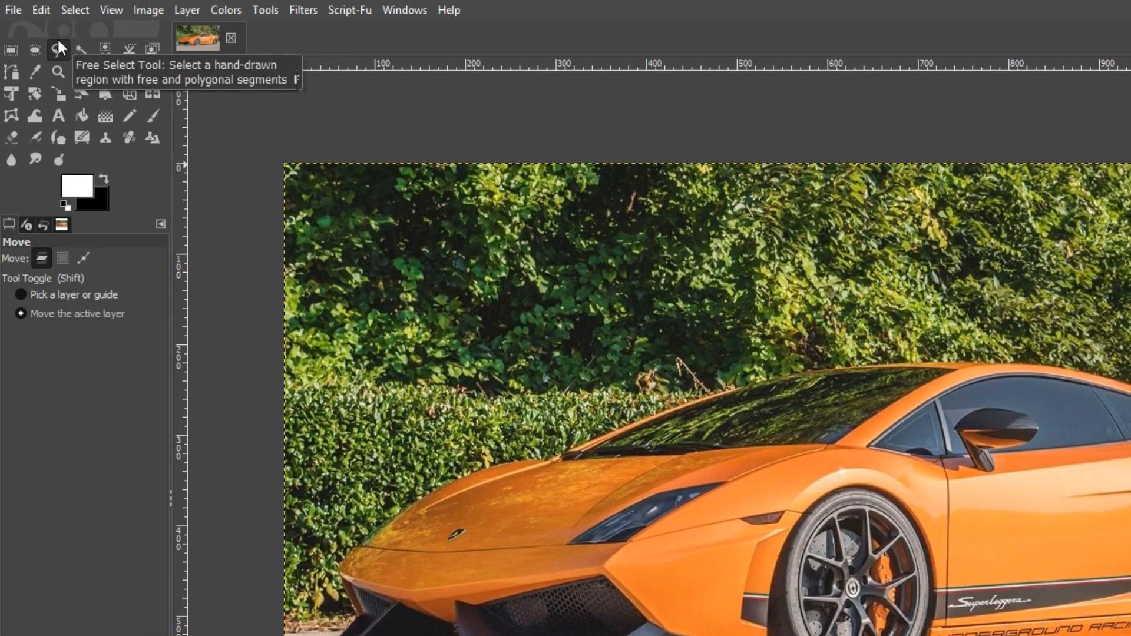
pyautogui.moveTo(59, 54)
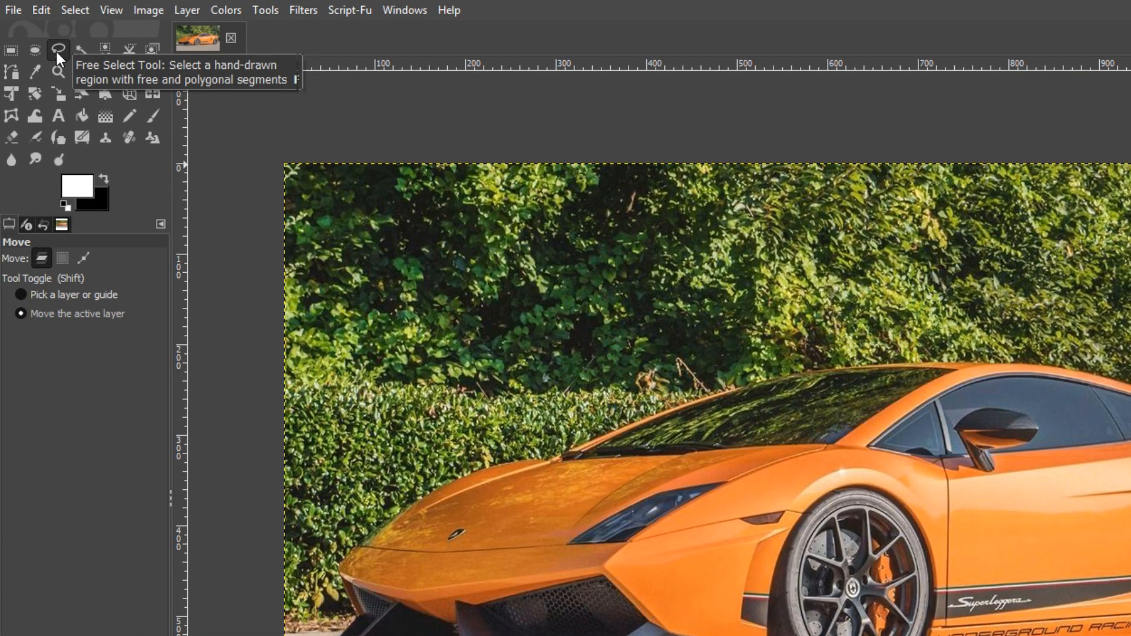
# Trace a Free Select outline along the car's lower edge from rear wheel to front bumper
pyautogui.click(59, 50)
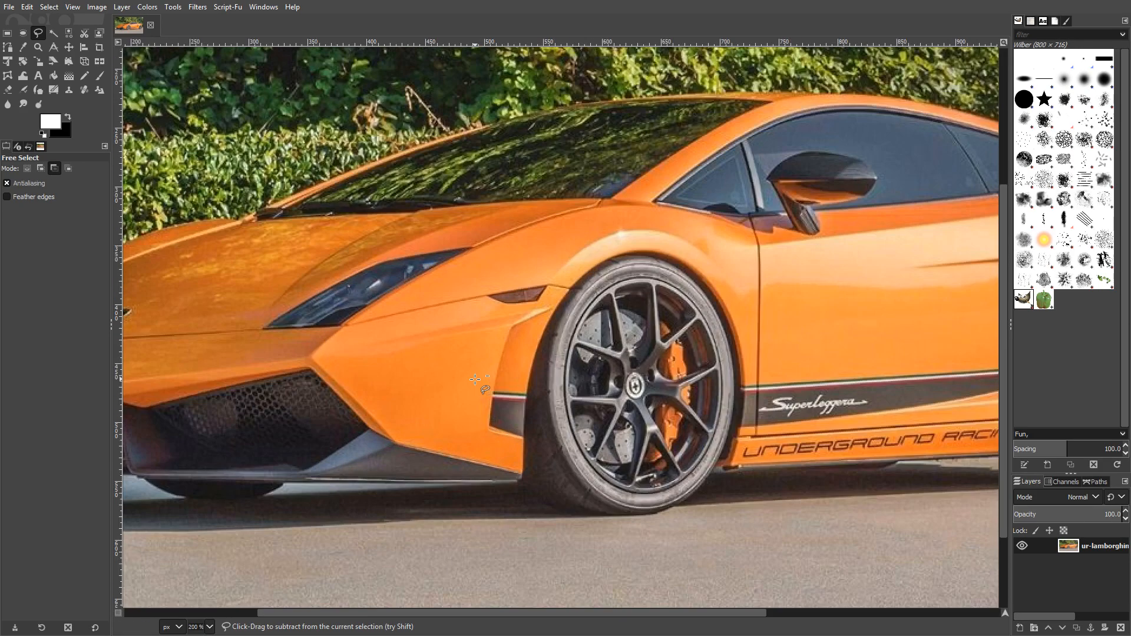
pyautogui.moveTo(478, 371)
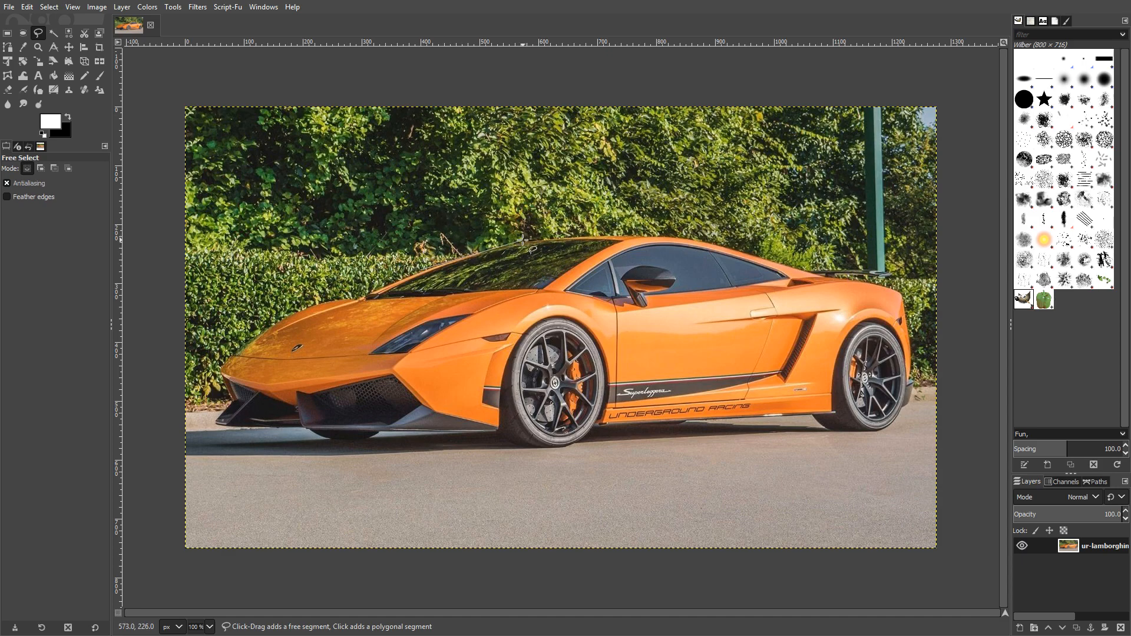
pyautogui.click(655, 245)
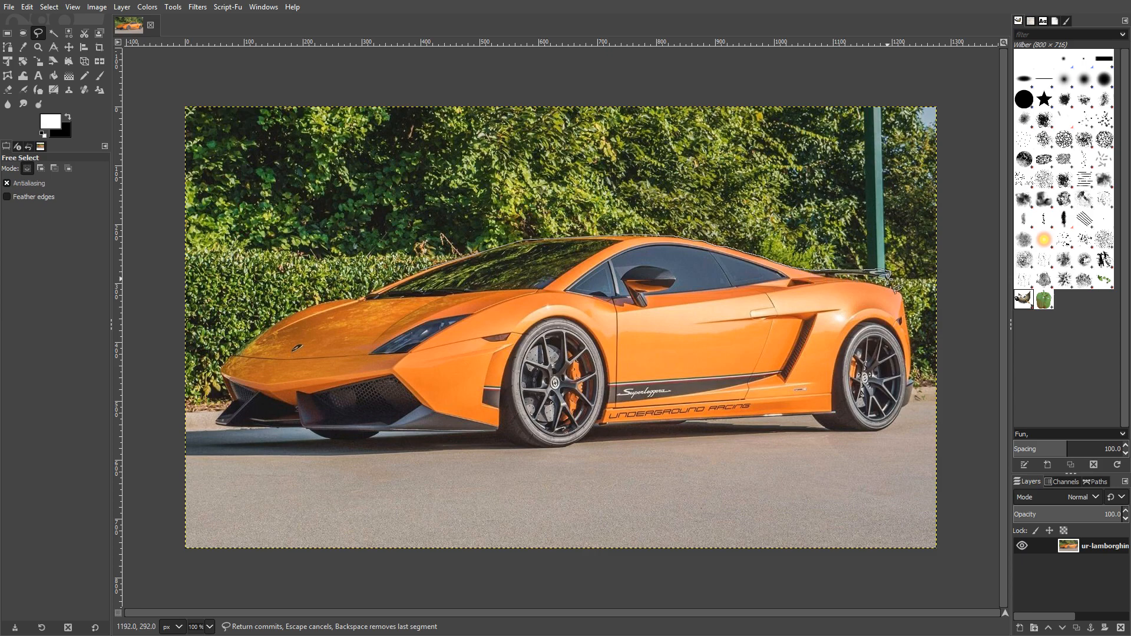
pyautogui.moveTo(909, 298)
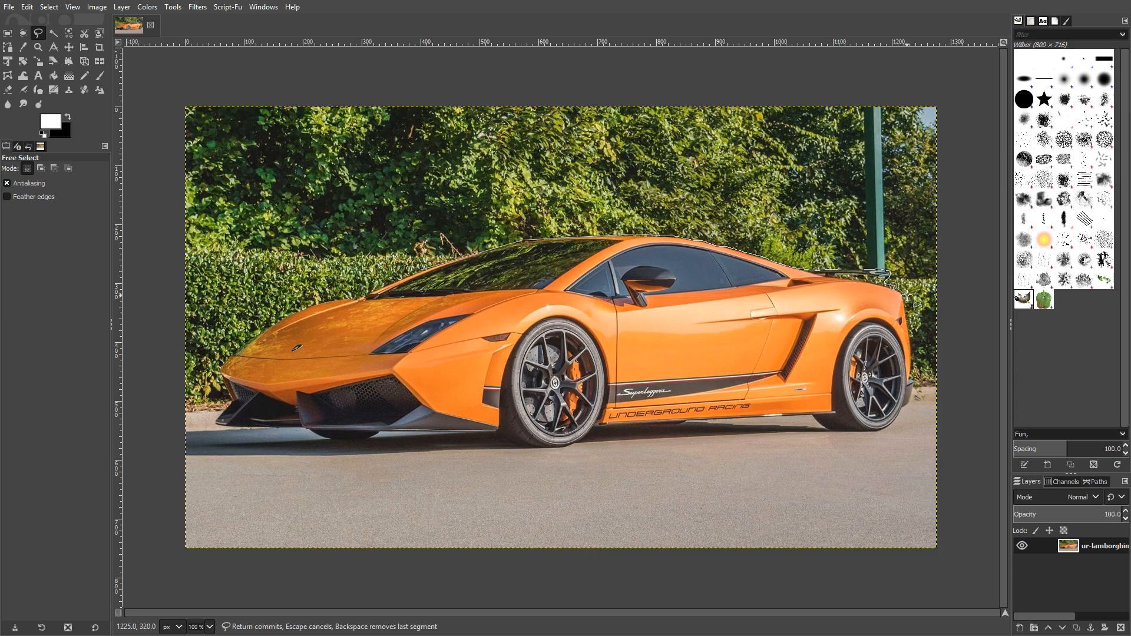
pyautogui.moveTo(907, 344)
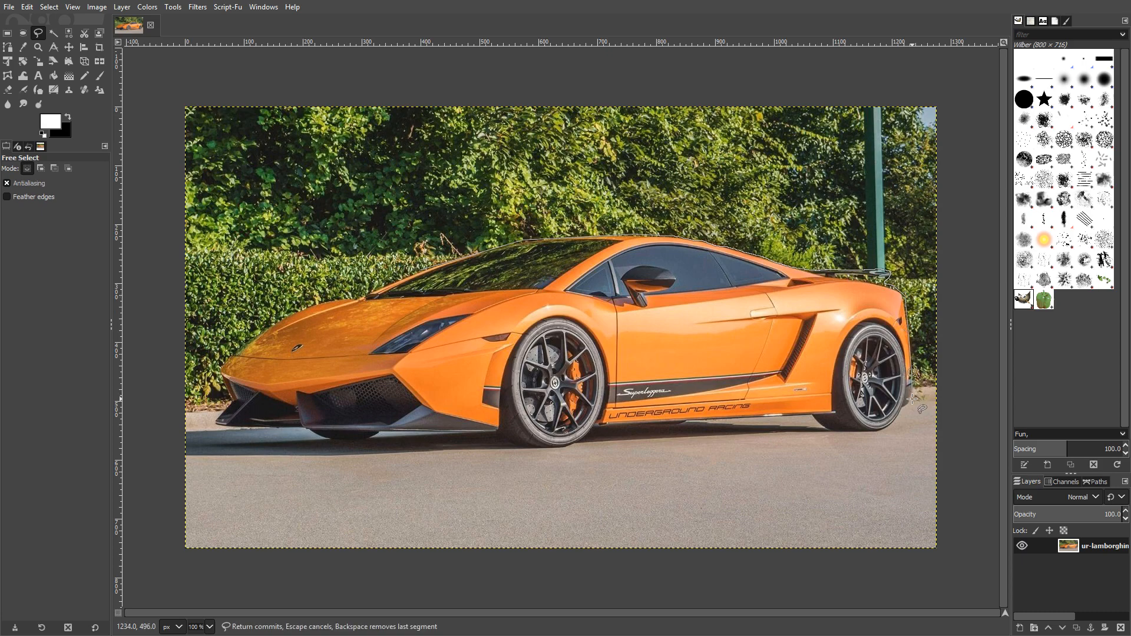
pyautogui.moveTo(877, 433)
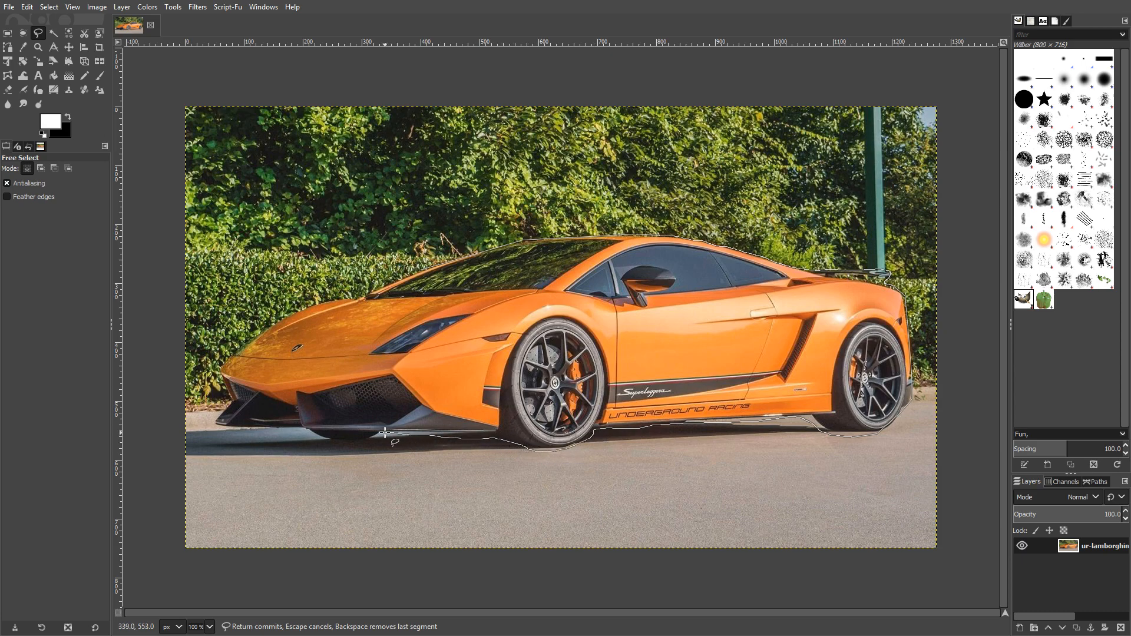
pyautogui.click(274, 429)
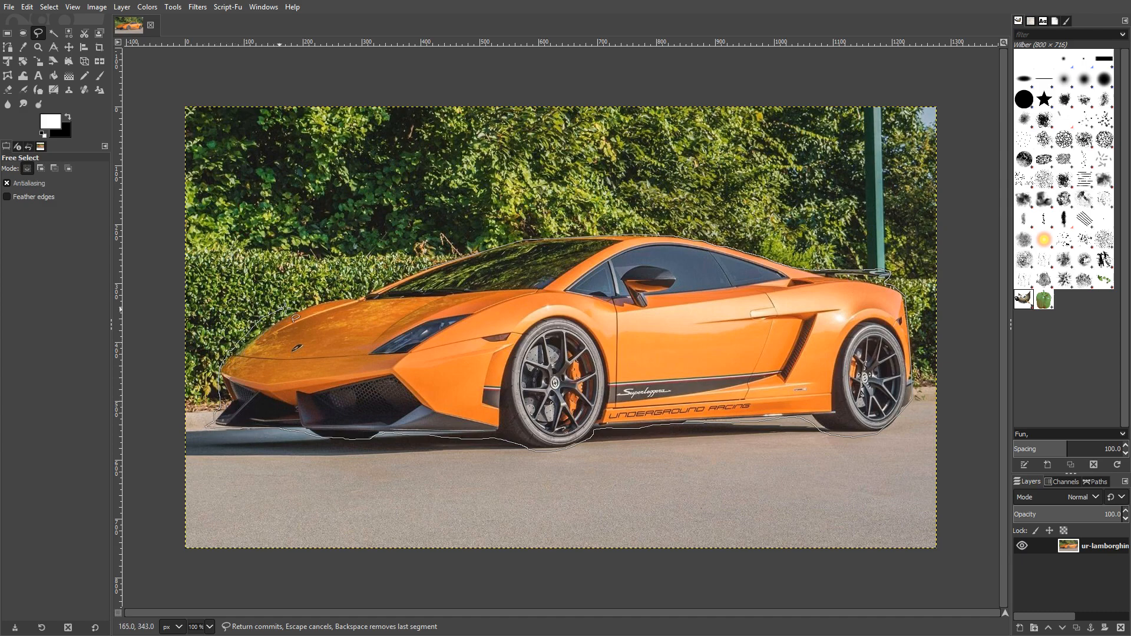
pyautogui.click(395, 282)
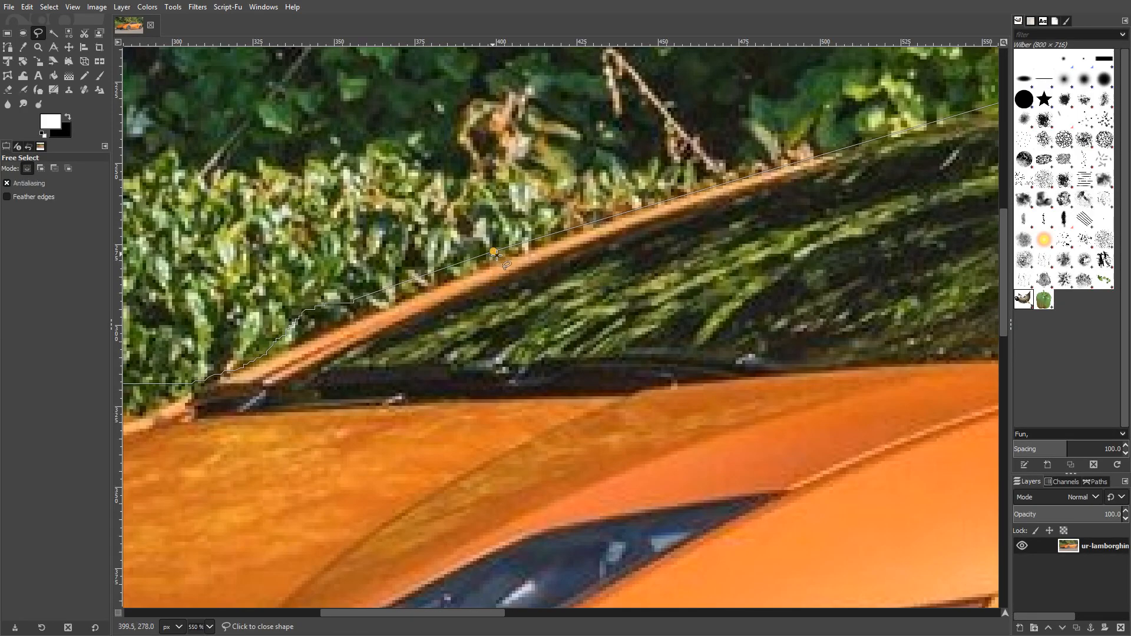
pyautogui.moveTo(494, 256)
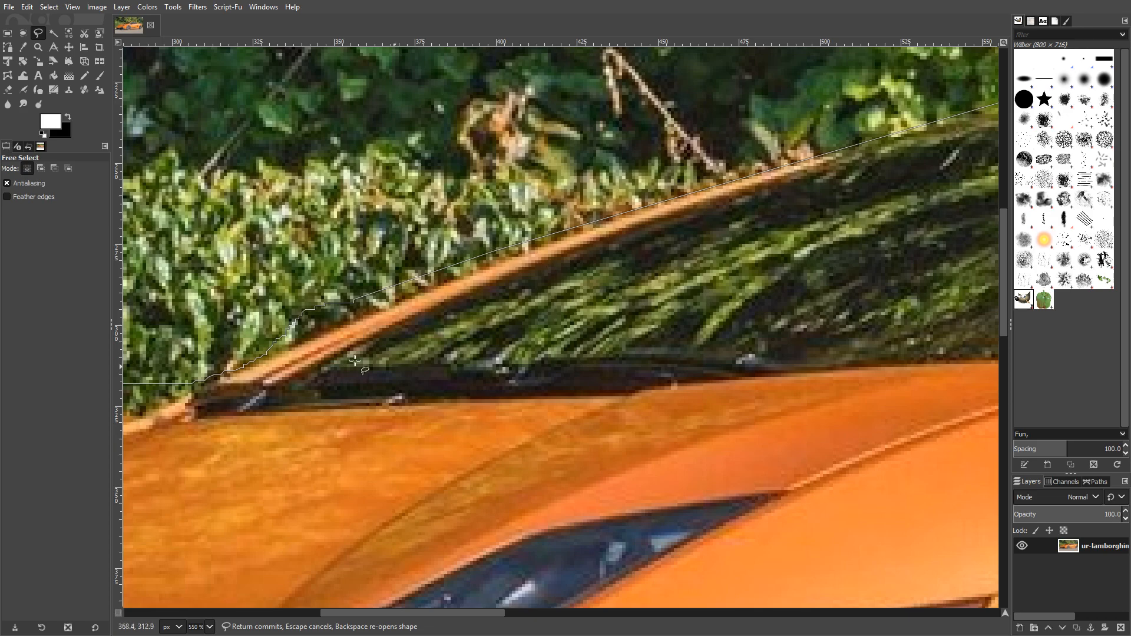
pyautogui.moveTo(616, 319)
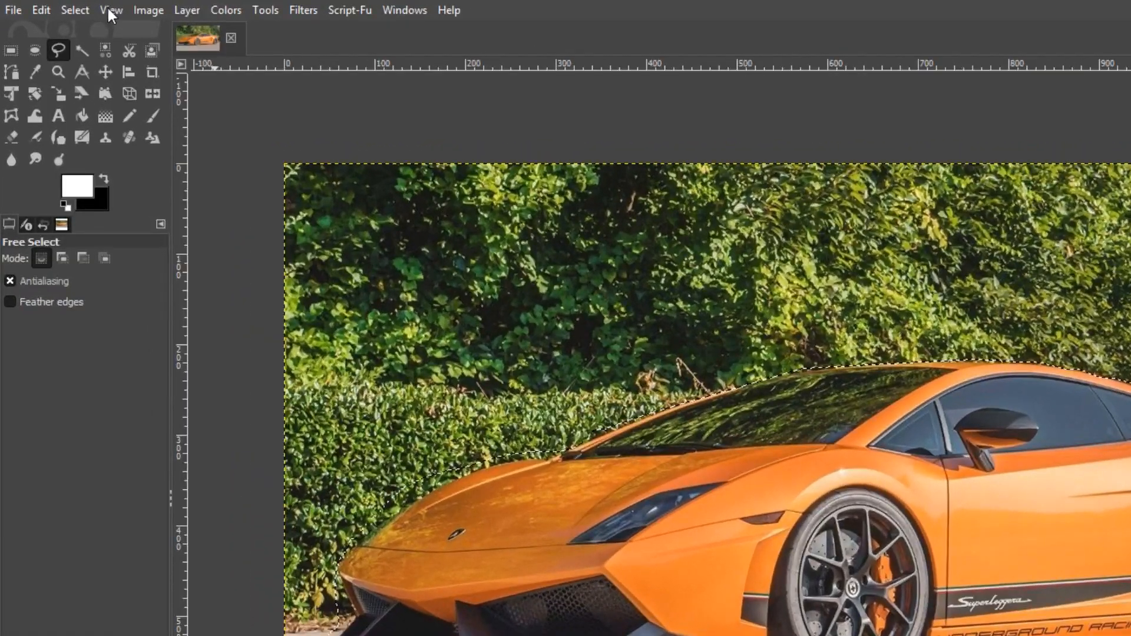
# Invert the selection and delete the hedge and road, leaving the car on transparency
pyautogui.click(74, 9)
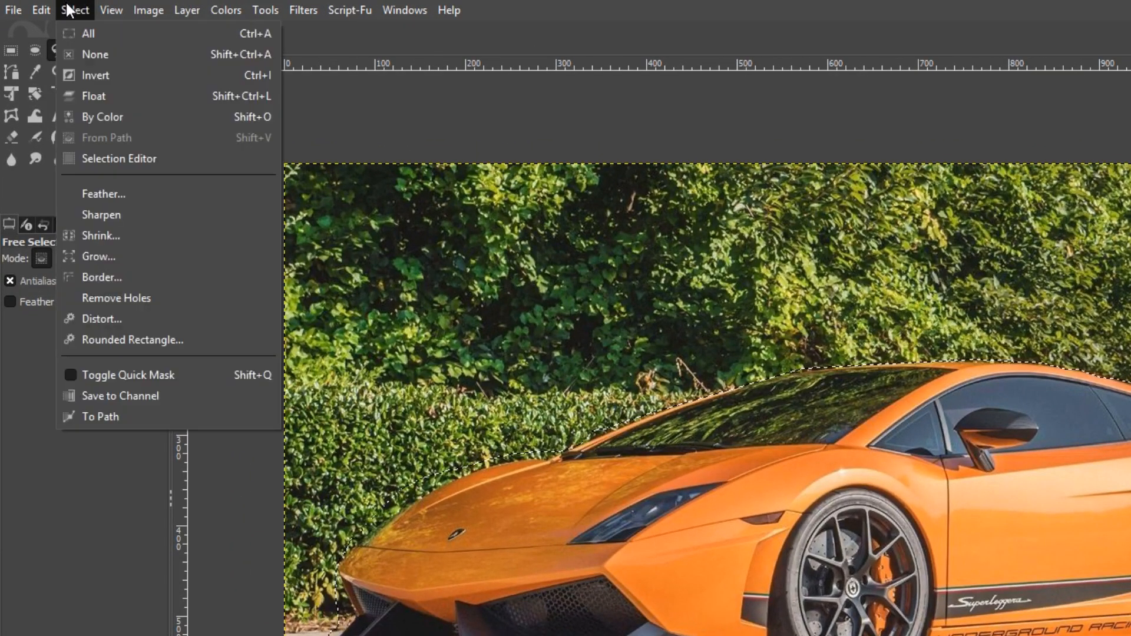
pyautogui.moveTo(96, 75)
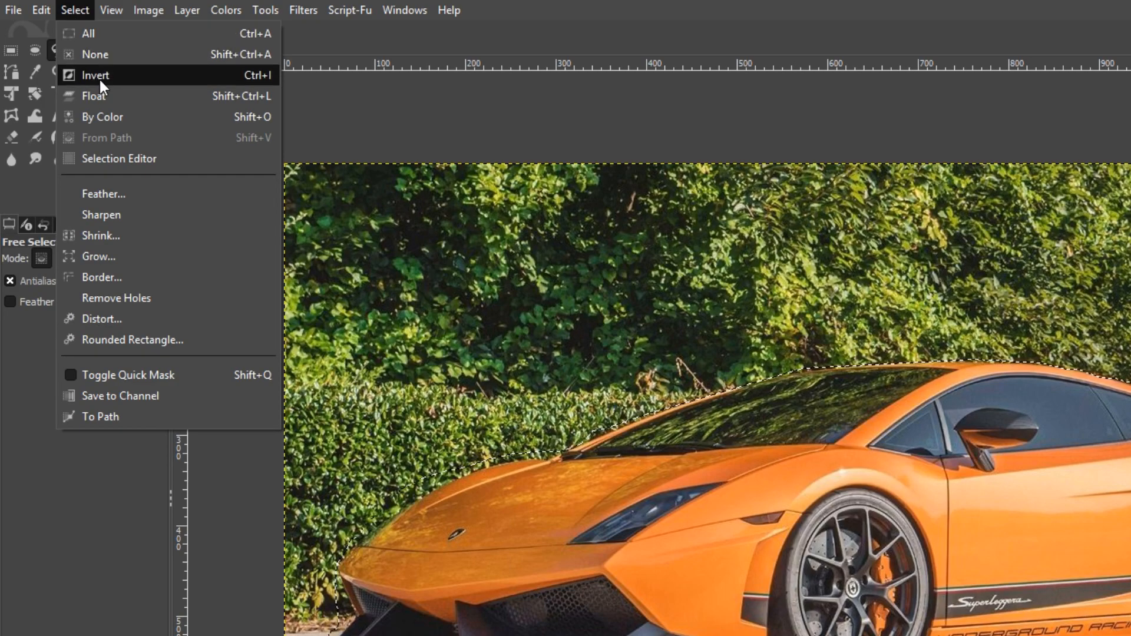
pyautogui.click(96, 75)
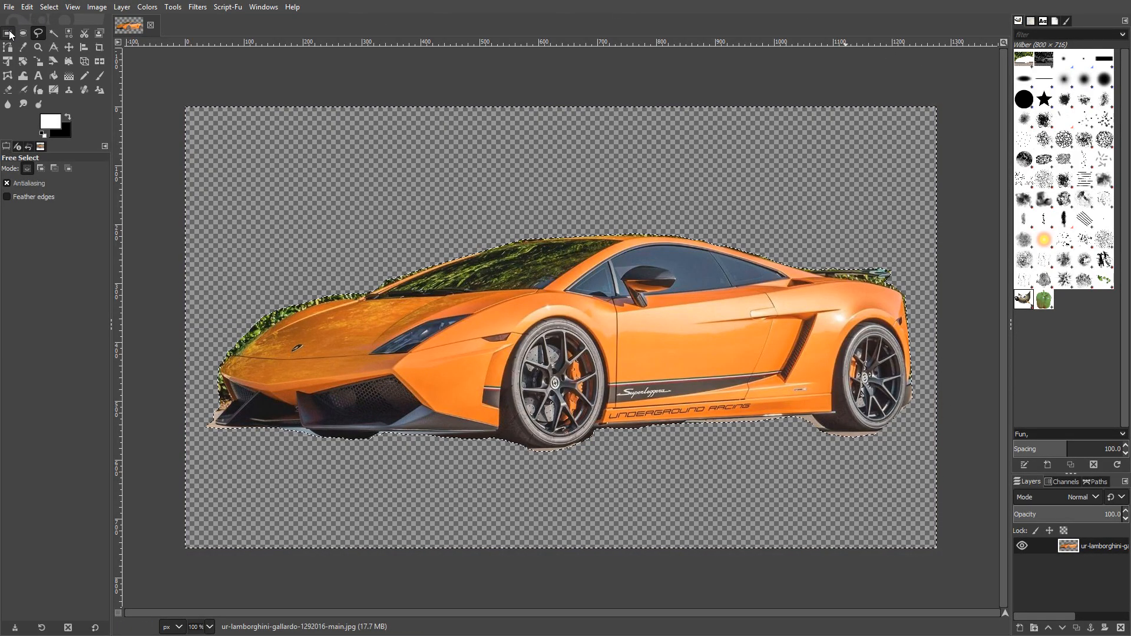
pyautogui.click(8, 33)
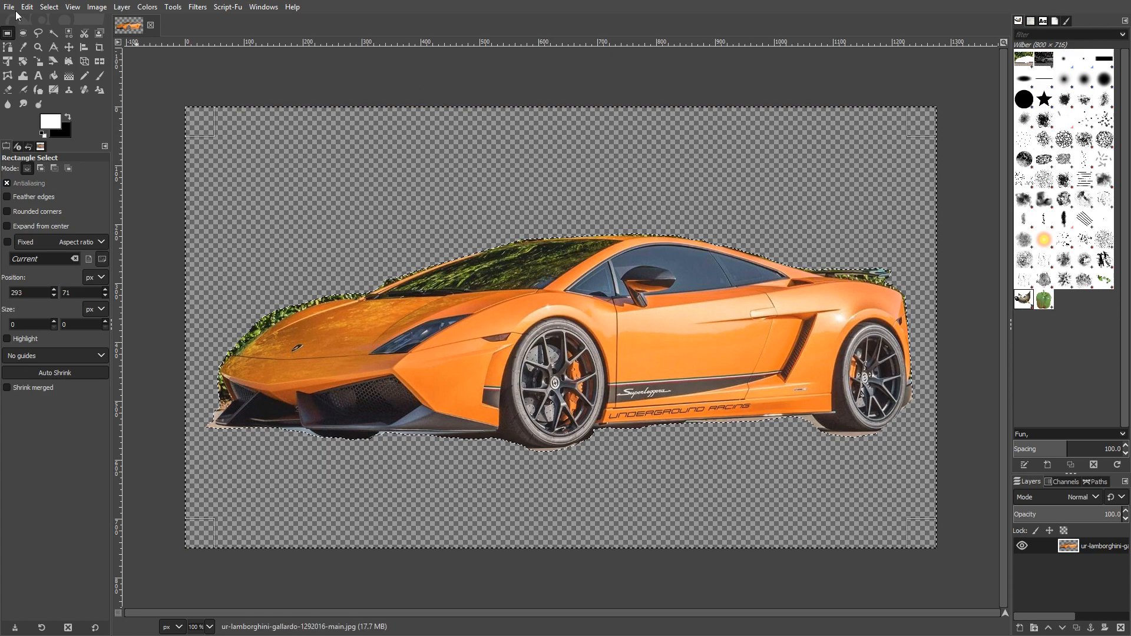
pyautogui.moveTo(68, 47)
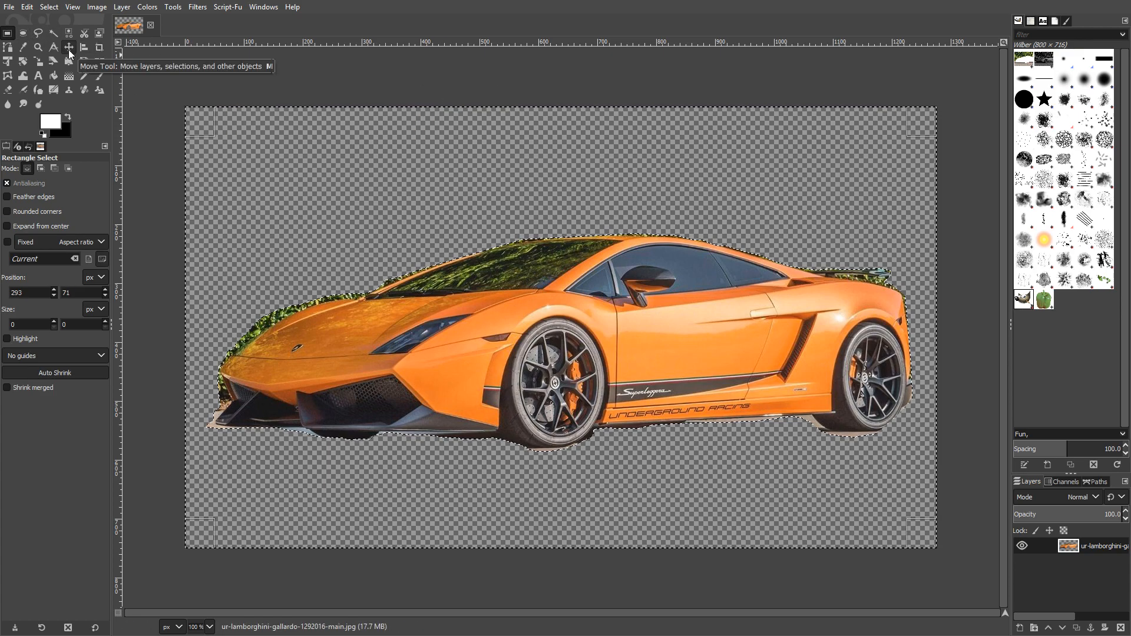
pyautogui.click(68, 48)
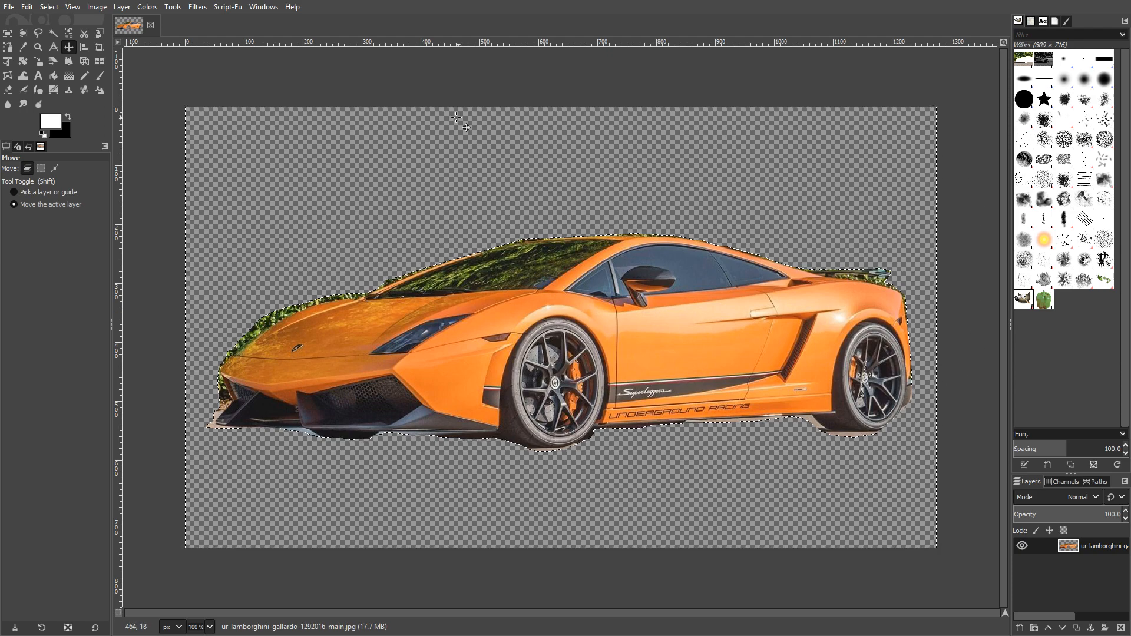
# Start Export As for the cut-out car with PNG image as the file type
pyautogui.click(9, 6)
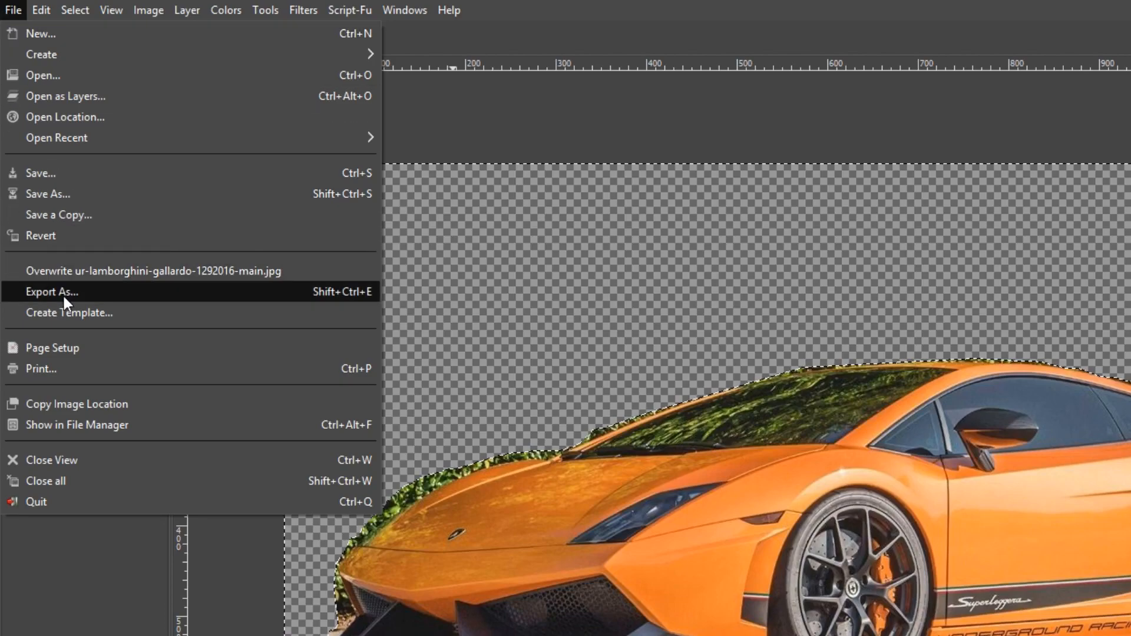
pyautogui.click(51, 292)
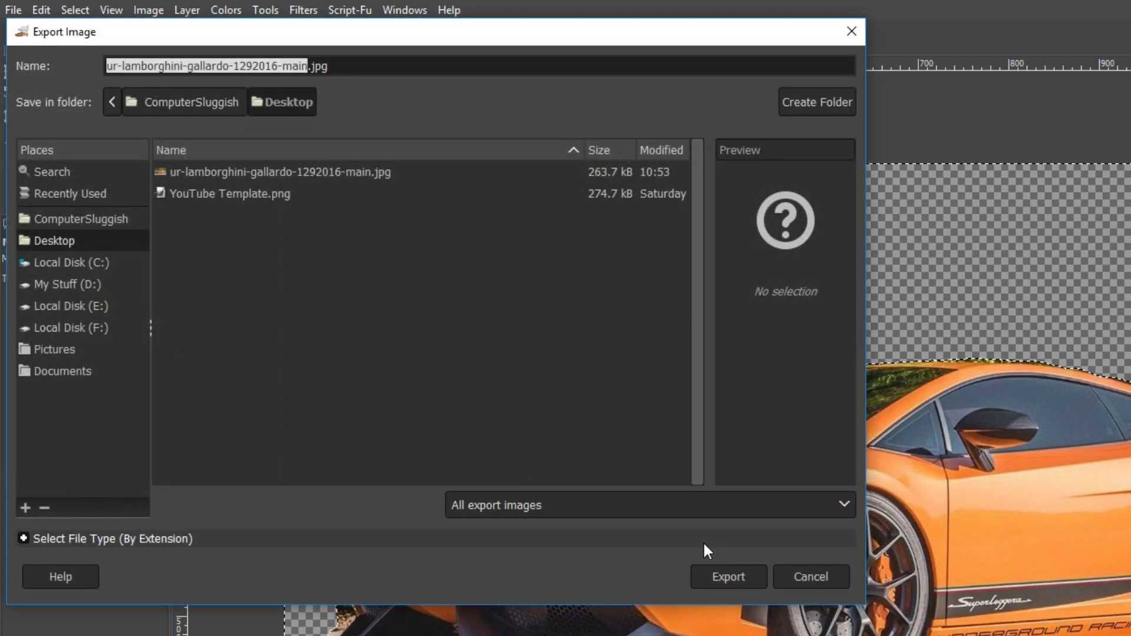
pyautogui.click(648, 505)
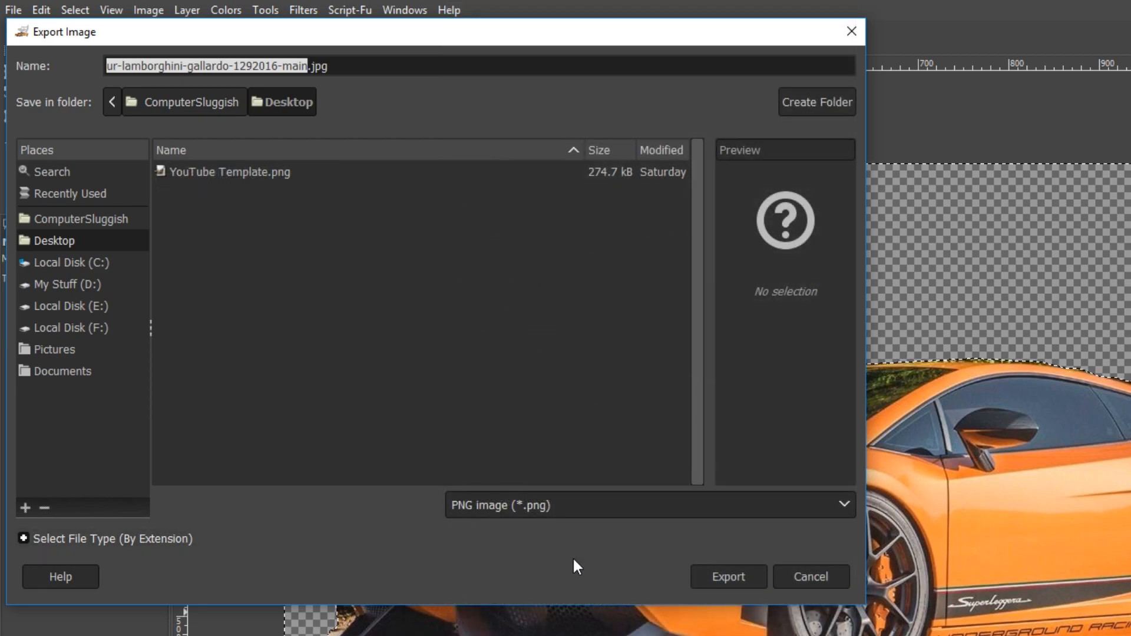
pyautogui.moveTo(607, 572)
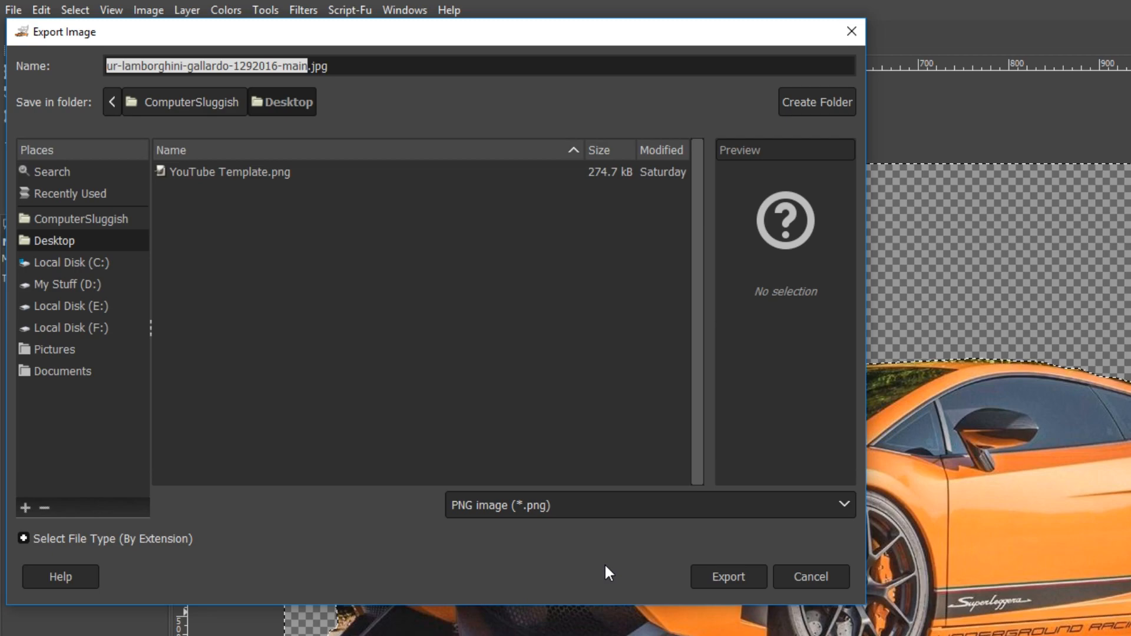